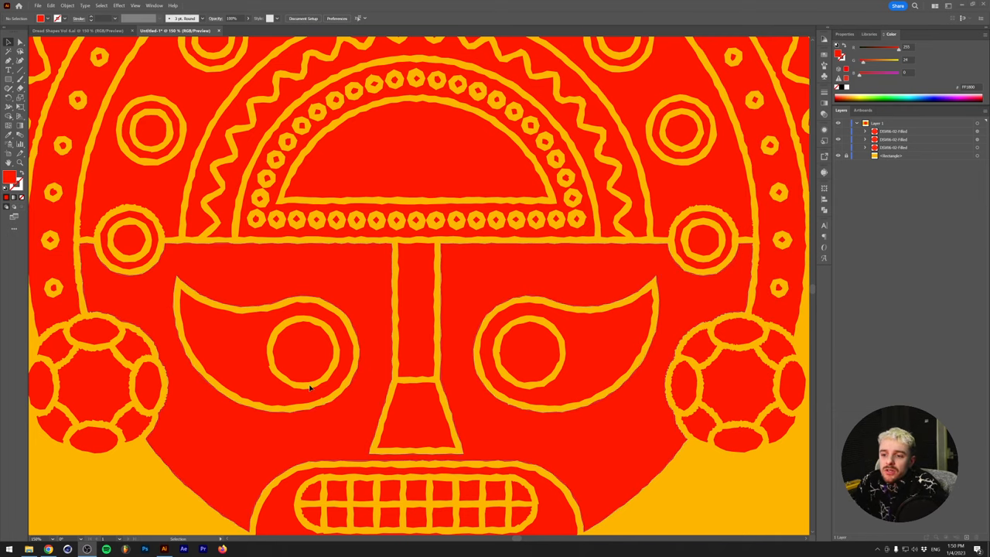
pyautogui.moveTo(302, 384)
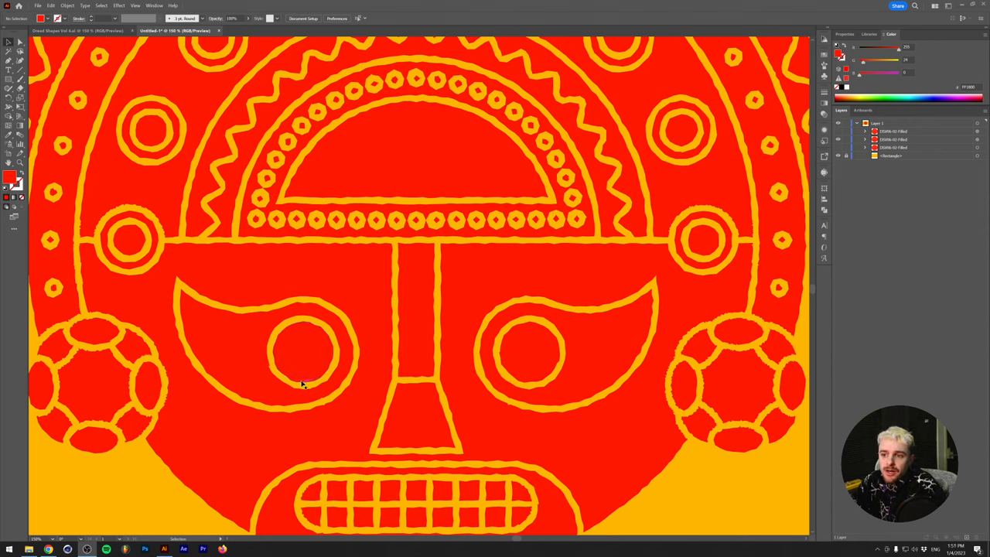
pyautogui.moveTo(316, 394)
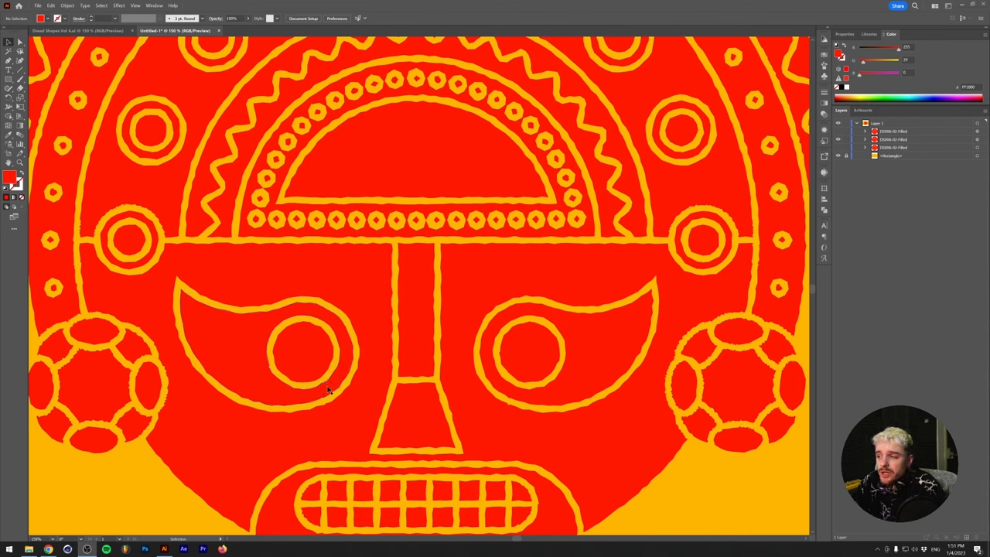
pyautogui.moveTo(298, 420)
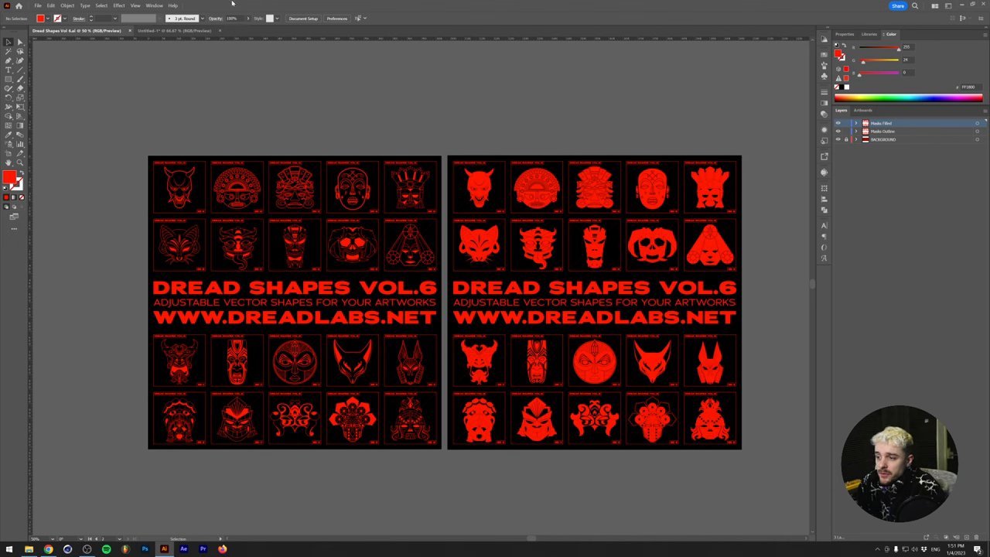
# Switch to the Untitled document holding the clean, smooth-edged mask
pyautogui.click(170, 31)
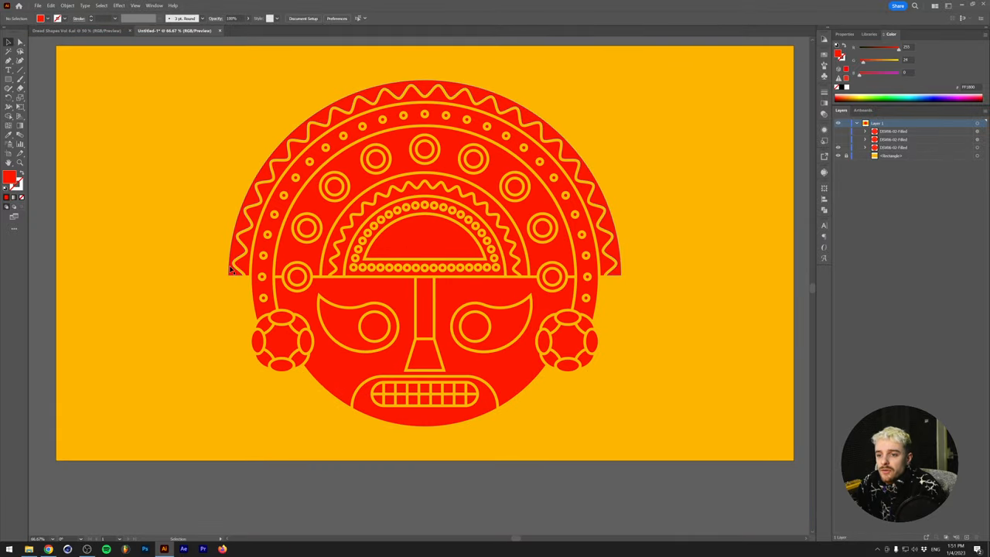
pyautogui.moveTo(275, 249)
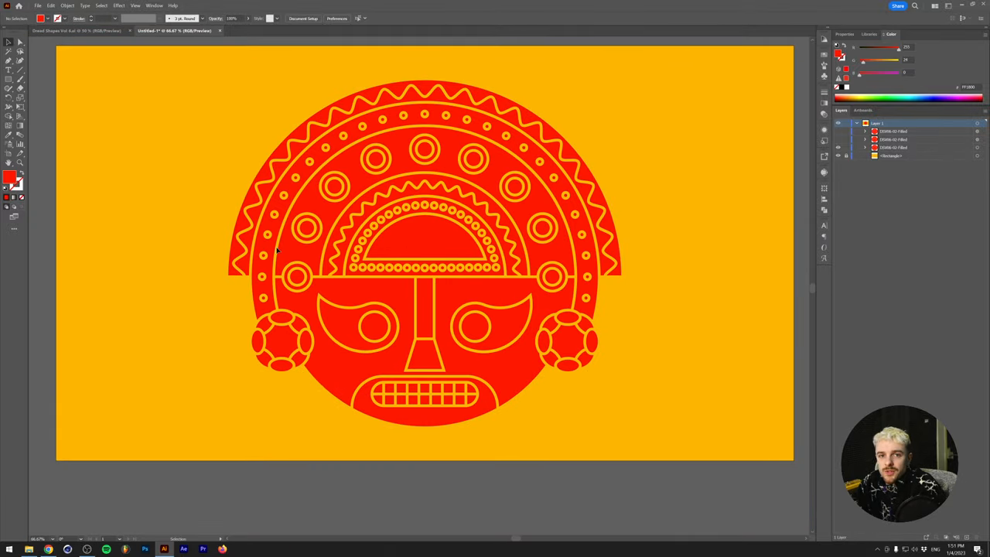
pyautogui.moveTo(281, 249)
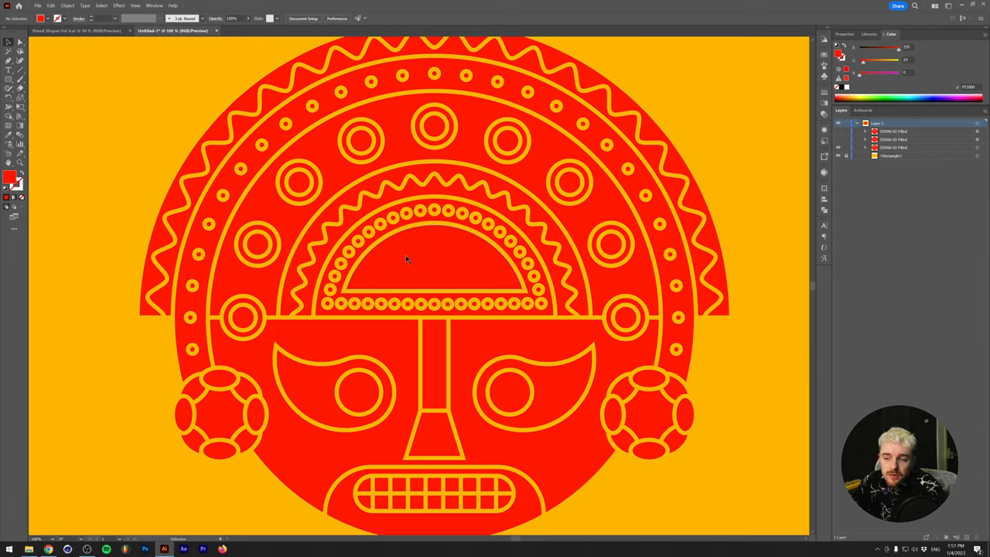
pyautogui.moveTo(771, 161)
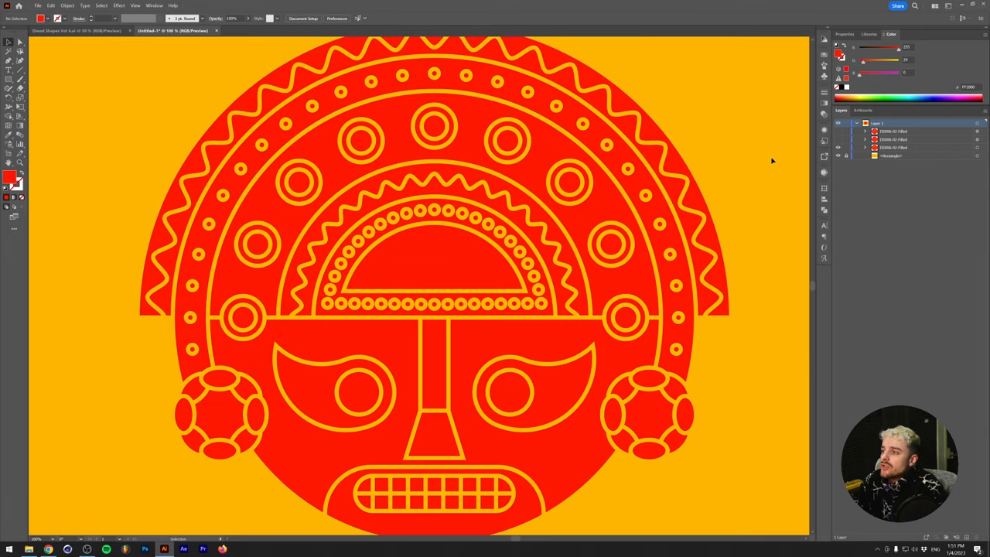
pyautogui.moveTo(133, 76)
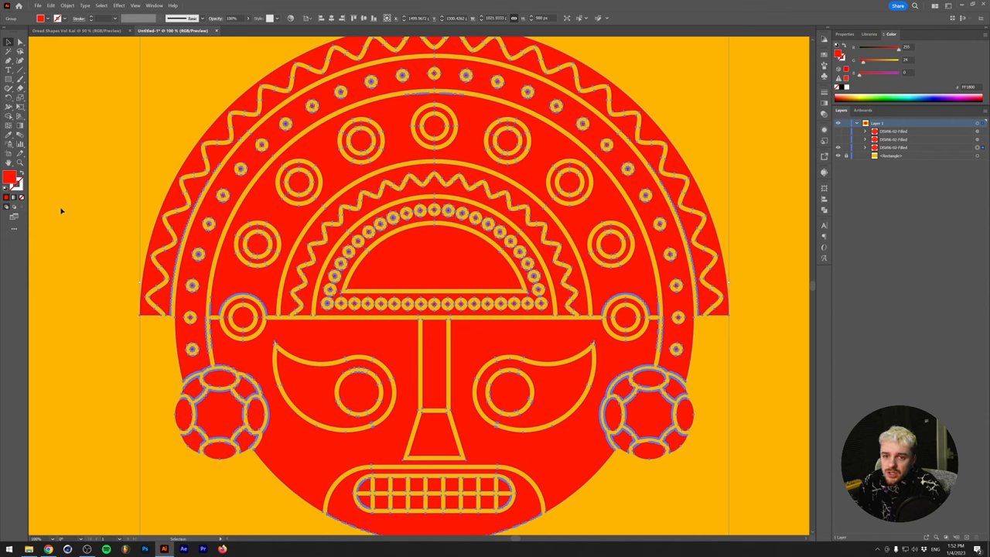
pyautogui.moveTo(99, 97)
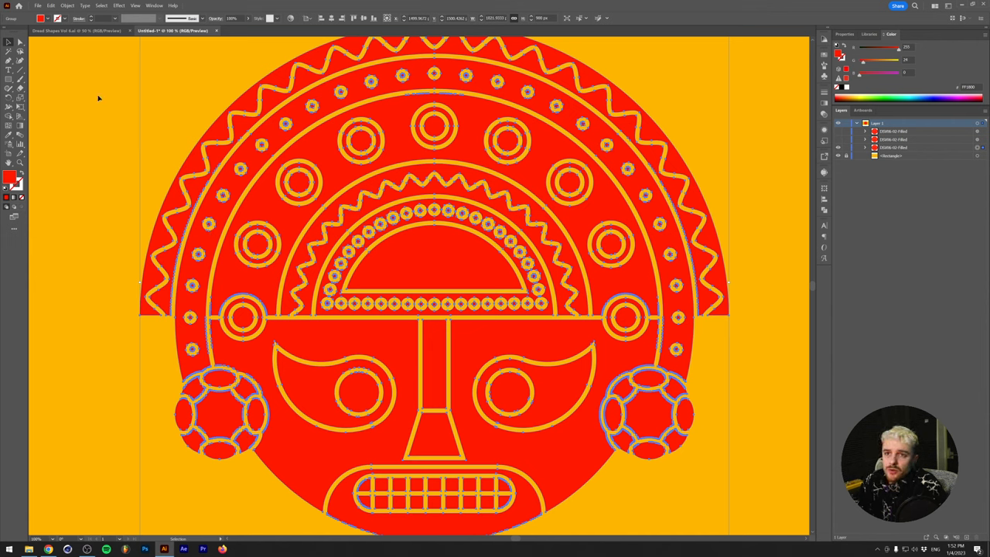
# Show the Appearance panel for the selected mask group via the Window menu
pyautogui.click(155, 6)
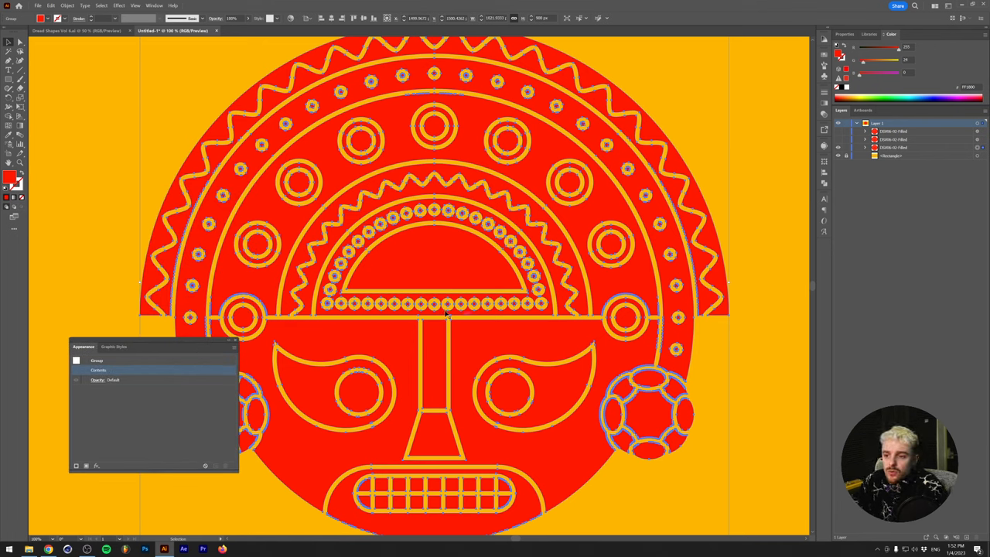
# Start a Roughen distortion on the linework and move its dialog clear of the artwork
pyautogui.click(121, 4)
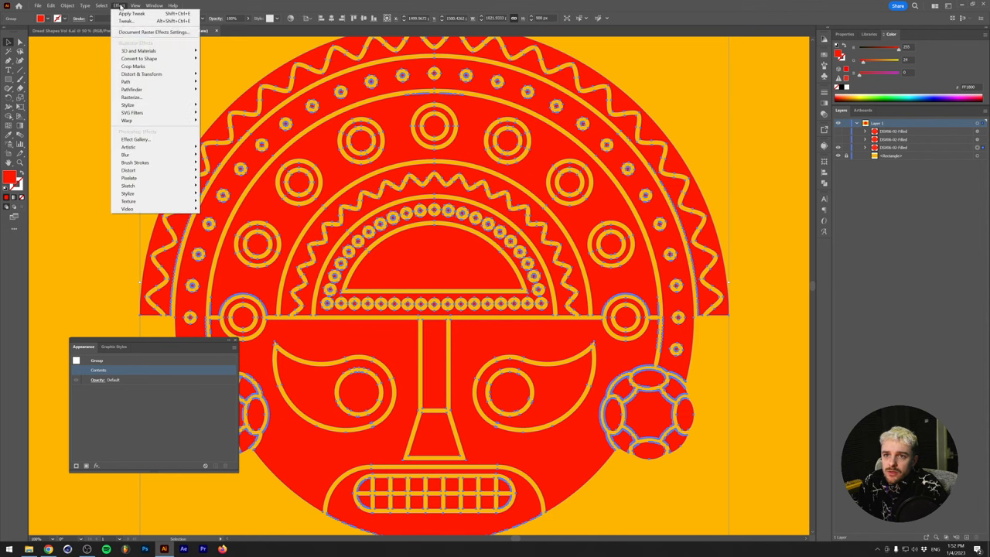
pyautogui.moveTo(152, 75)
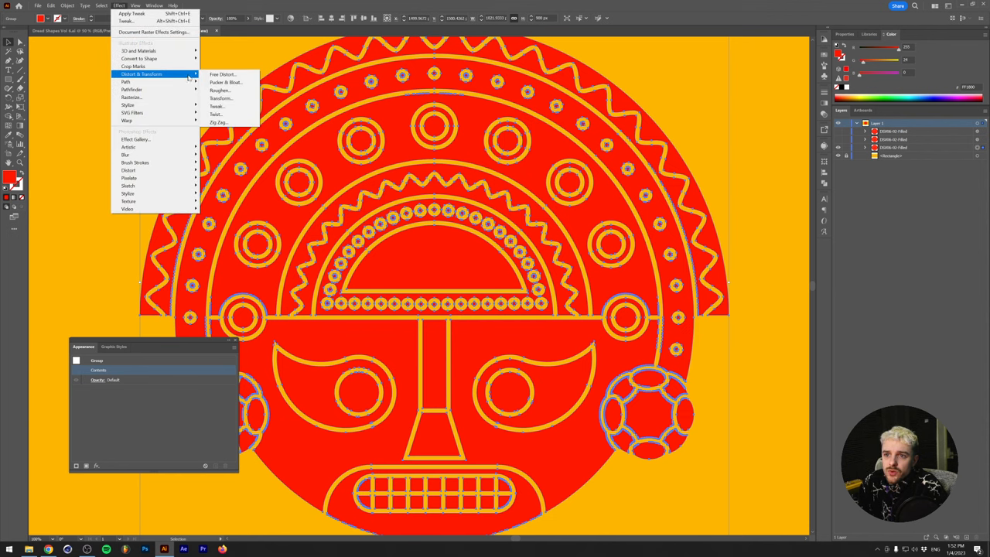
pyautogui.click(220, 90)
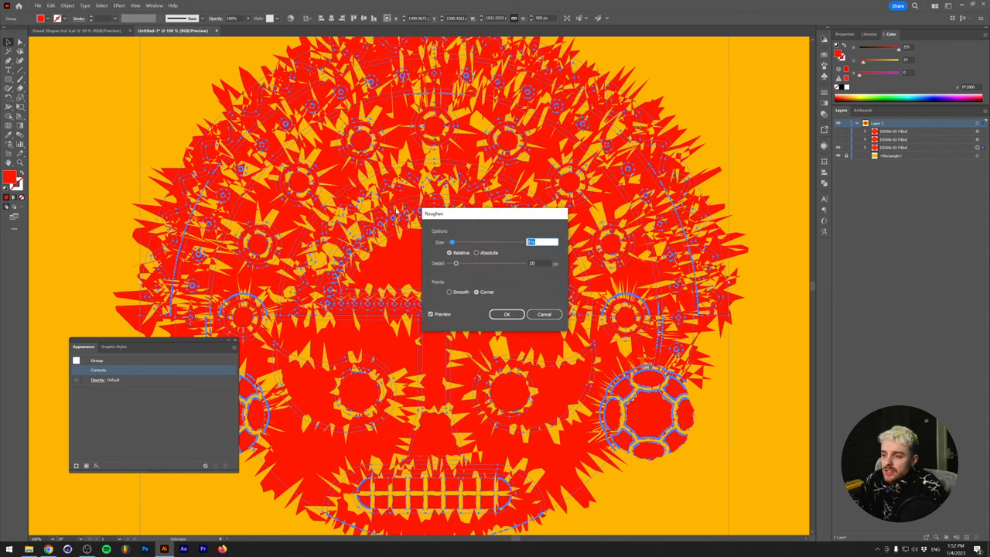
pyautogui.moveTo(495, 213); pyautogui.dragTo(564, 278)
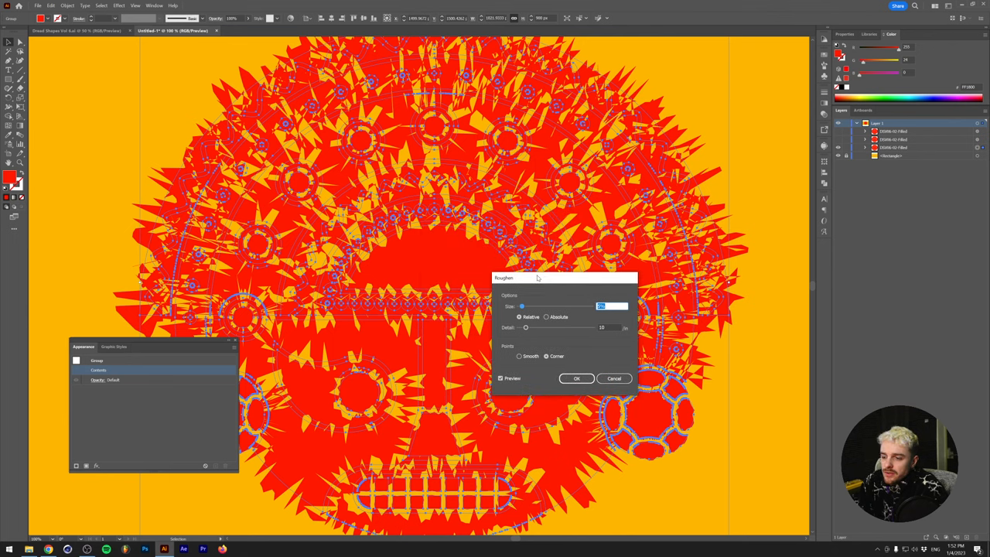
pyautogui.moveTo(533, 292)
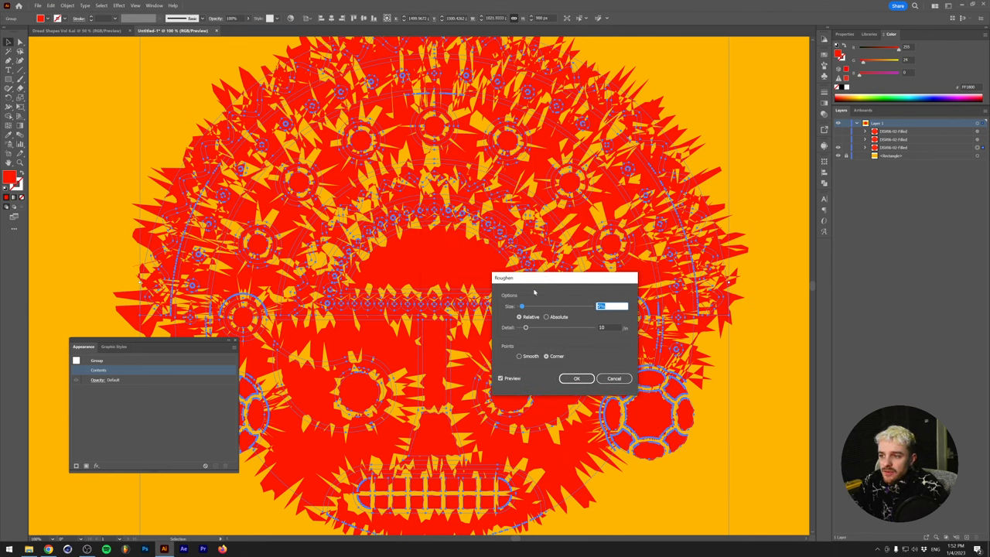
pyautogui.moveTo(540, 297)
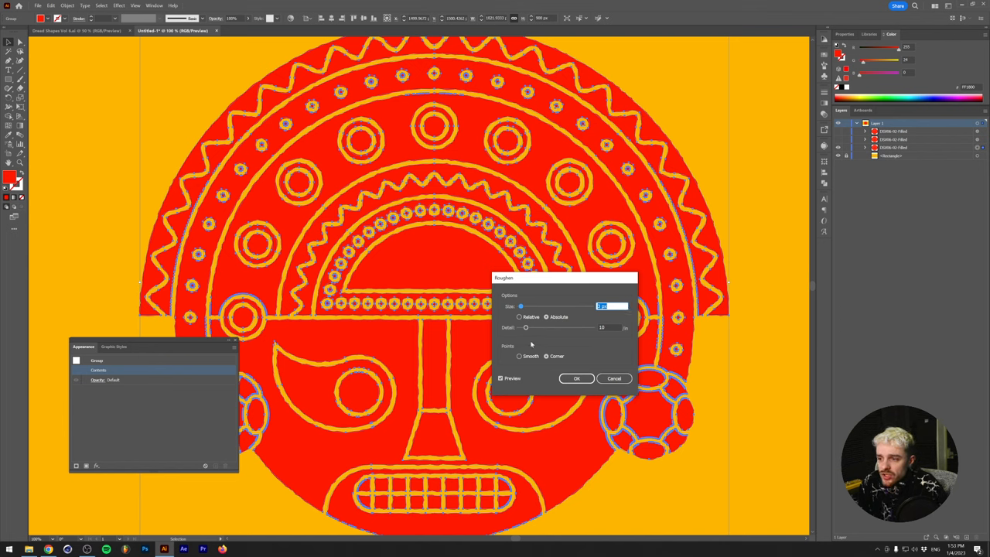
# Tune Roughen to a small absolute size and a moderate detail for gently wobbly outlines
pyautogui.moveTo(525, 327); pyautogui.dragTo(541, 328)
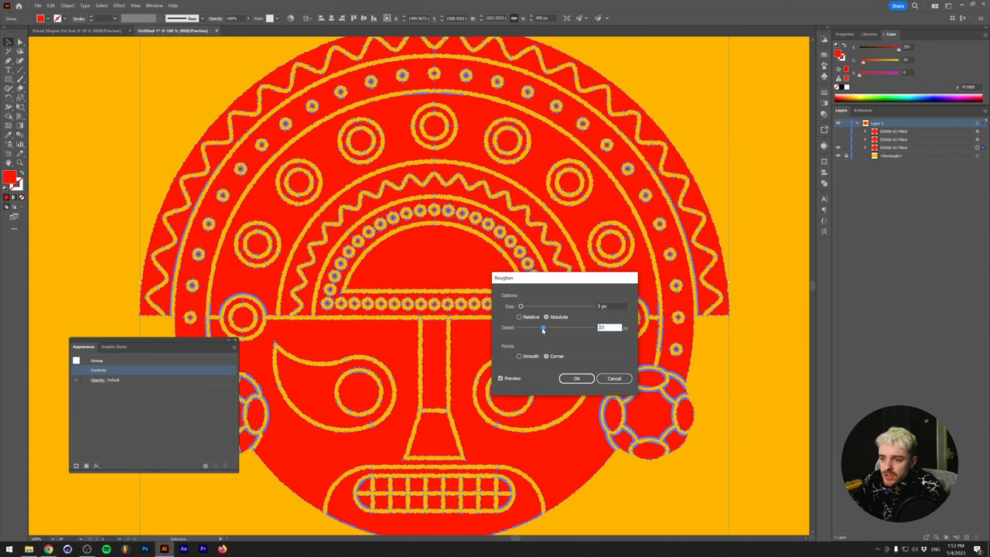
pyautogui.moveTo(541, 328); pyautogui.dragTo(555, 327)
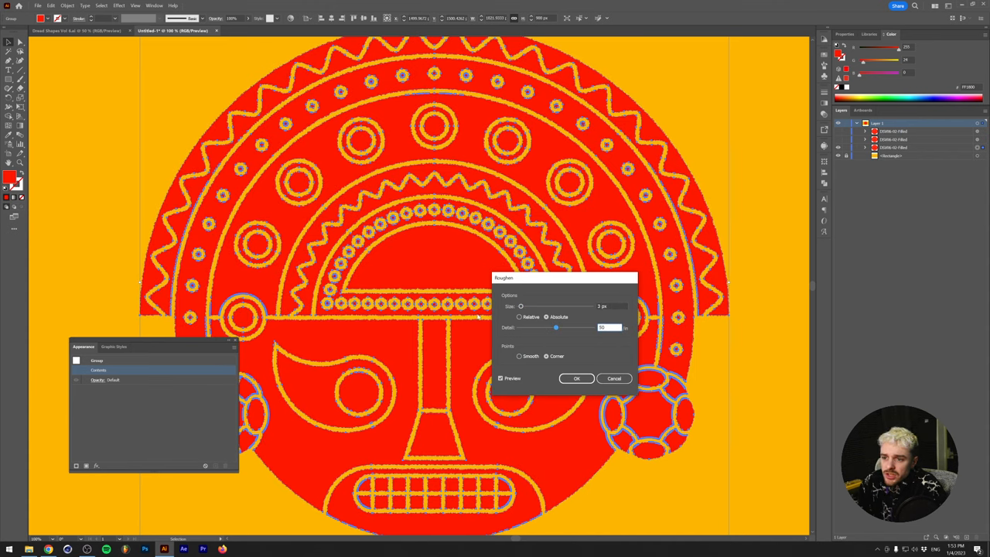
pyautogui.moveTo(547, 334)
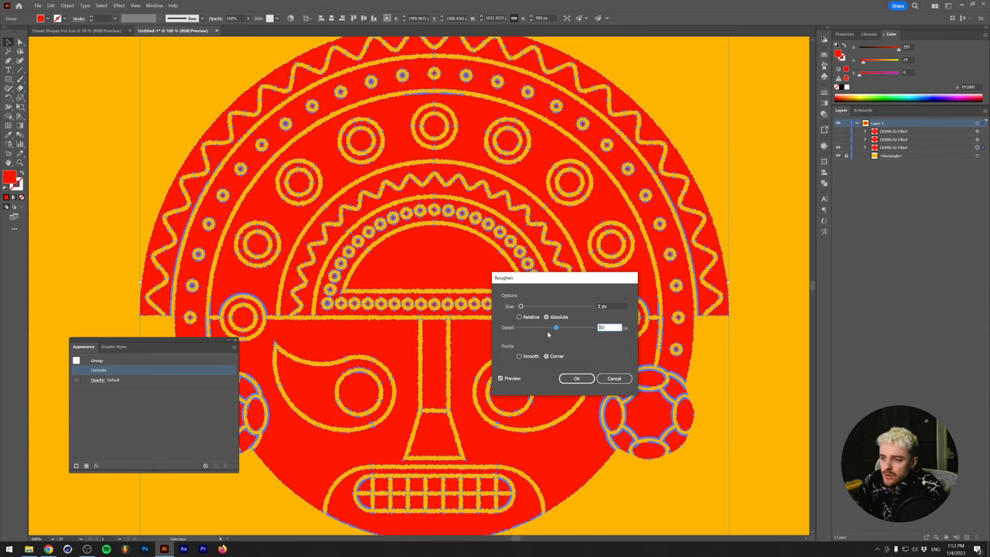
pyautogui.moveTo(555, 328); pyautogui.dragTo(529, 328)
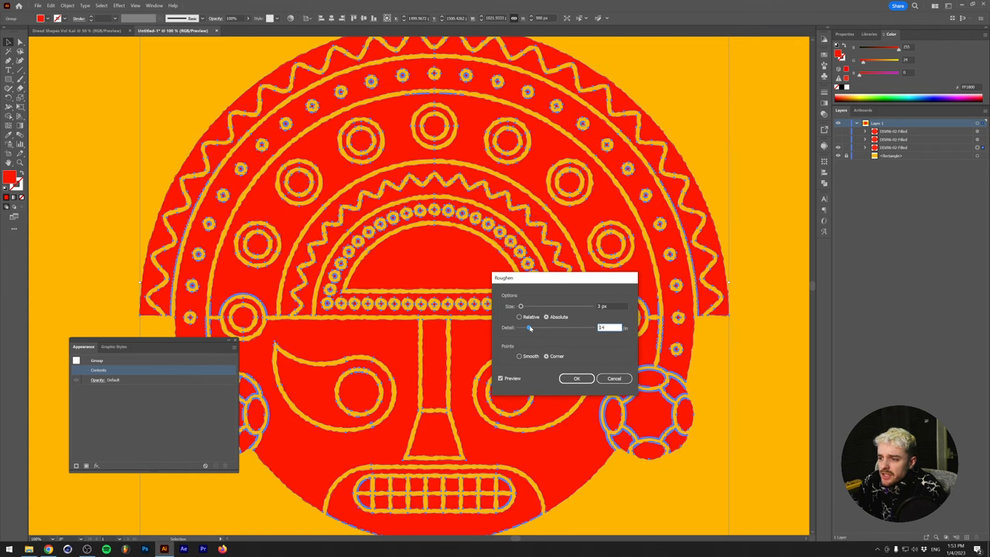
pyautogui.moveTo(530, 328); pyautogui.dragTo(529, 328)
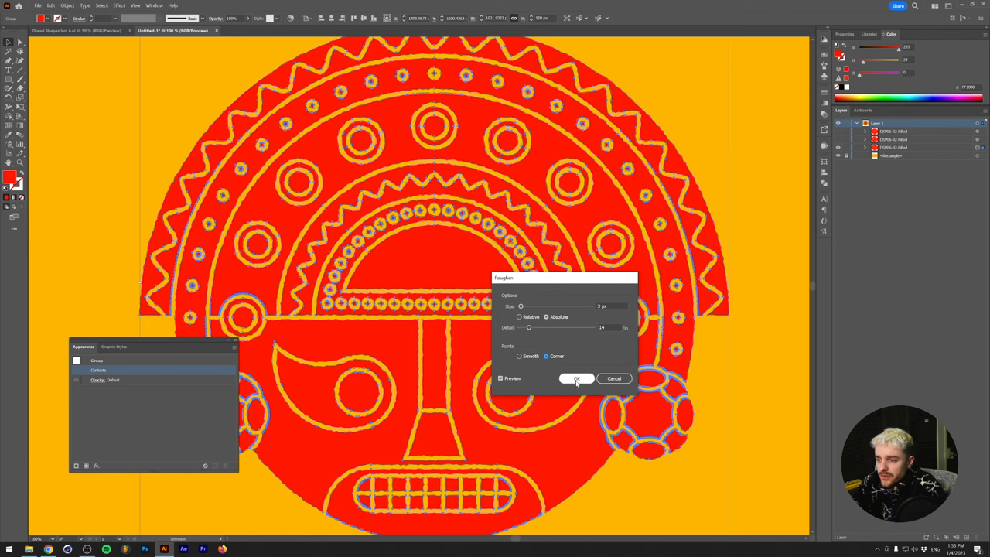
# Commit the Roughen effect and toggle its visibility in Appearance to compare the jagged edges
pyautogui.click(575, 377)
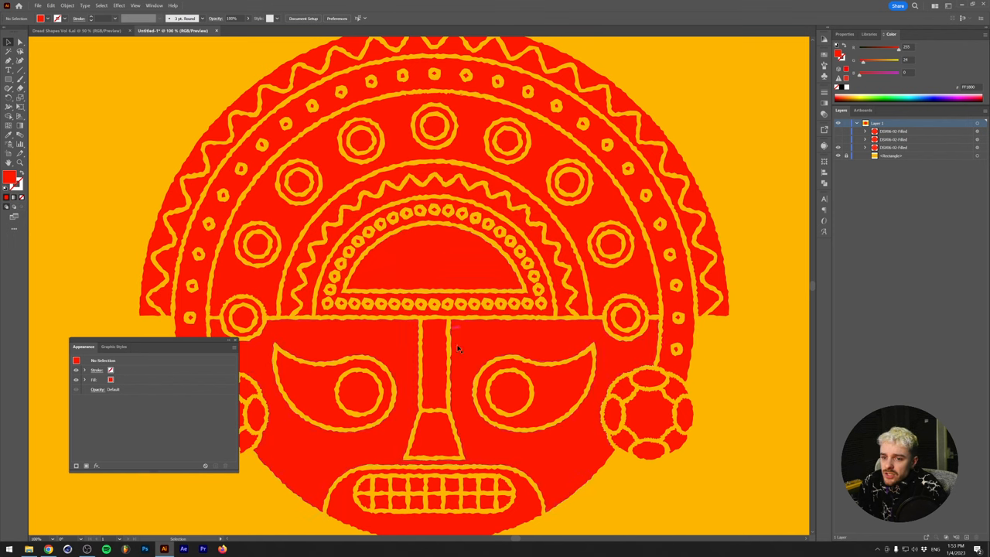
pyautogui.moveTo(439, 277)
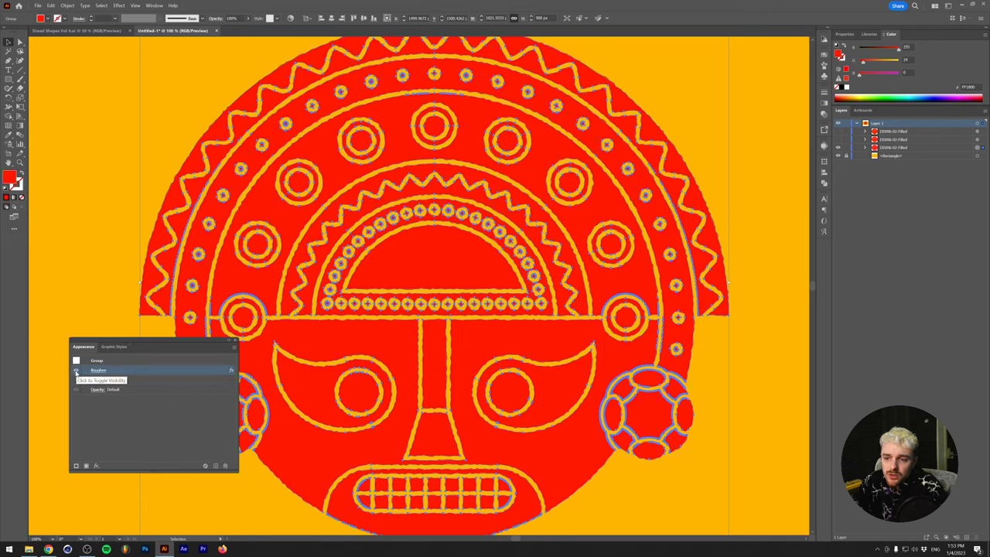
pyautogui.click(77, 369)
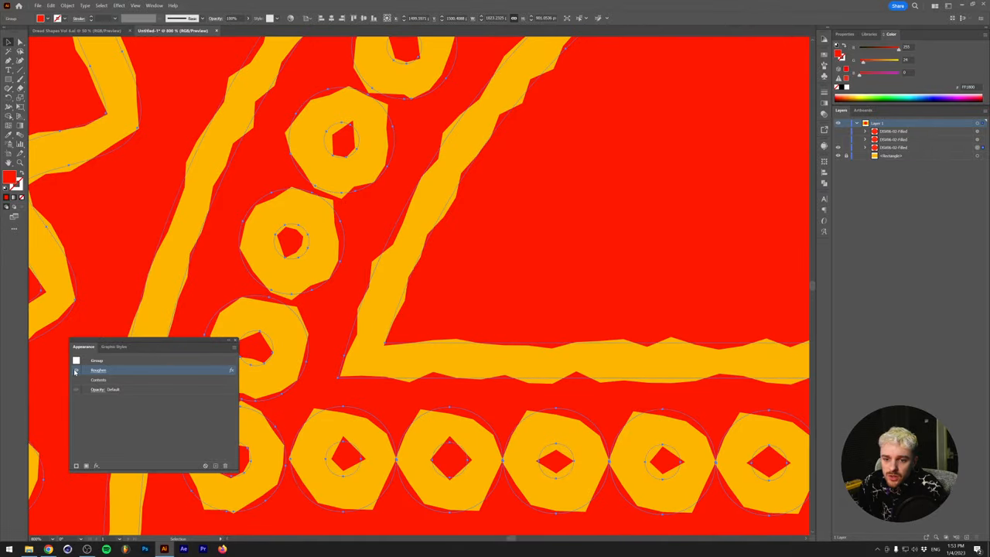
pyautogui.click(75, 371)
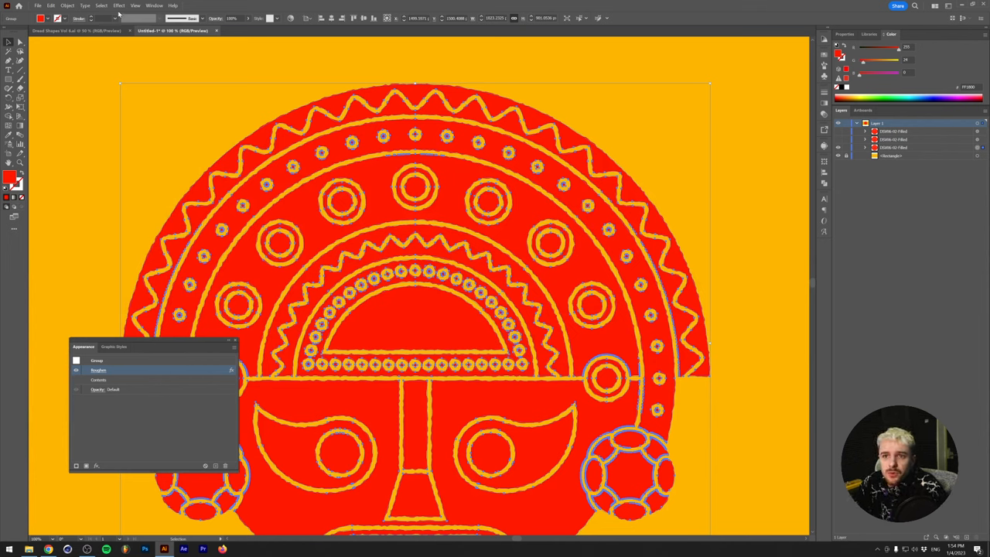
# Add a Tweak distortion with absolute, lowered amounts, stacked beneath Roughen
pyautogui.click(118, 6)
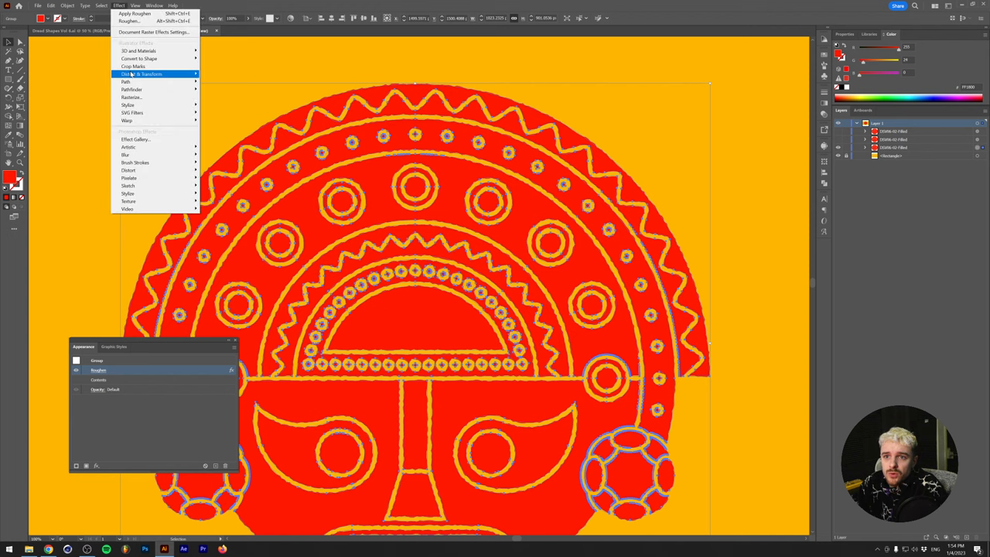
pyautogui.moveTo(151, 74)
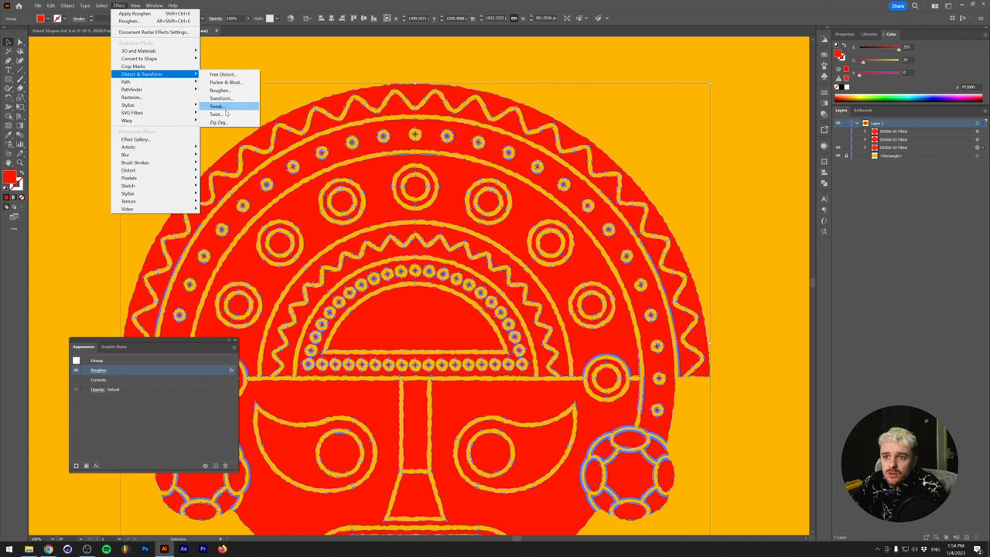
pyautogui.click(222, 105)
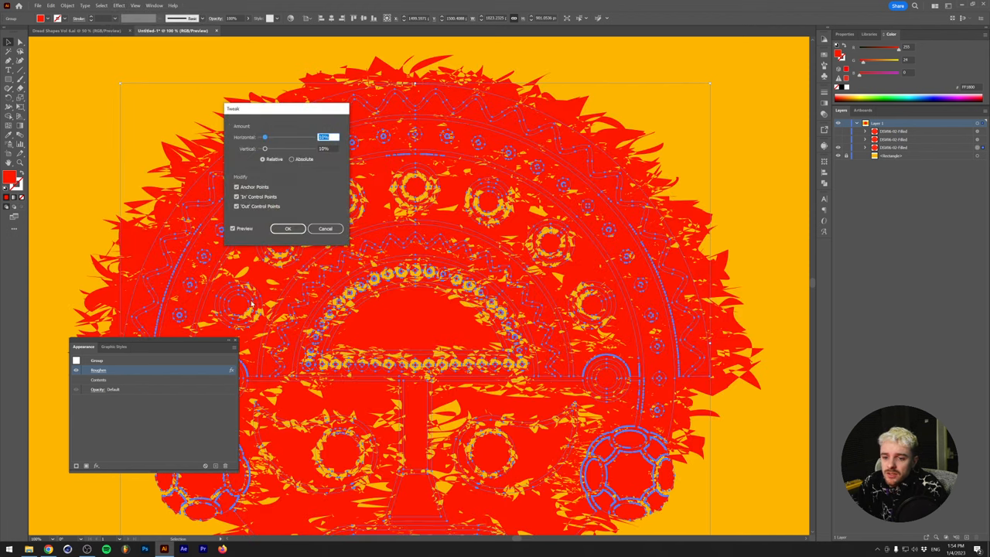
pyautogui.moveTo(287, 108); pyautogui.dragTo(446, 336)
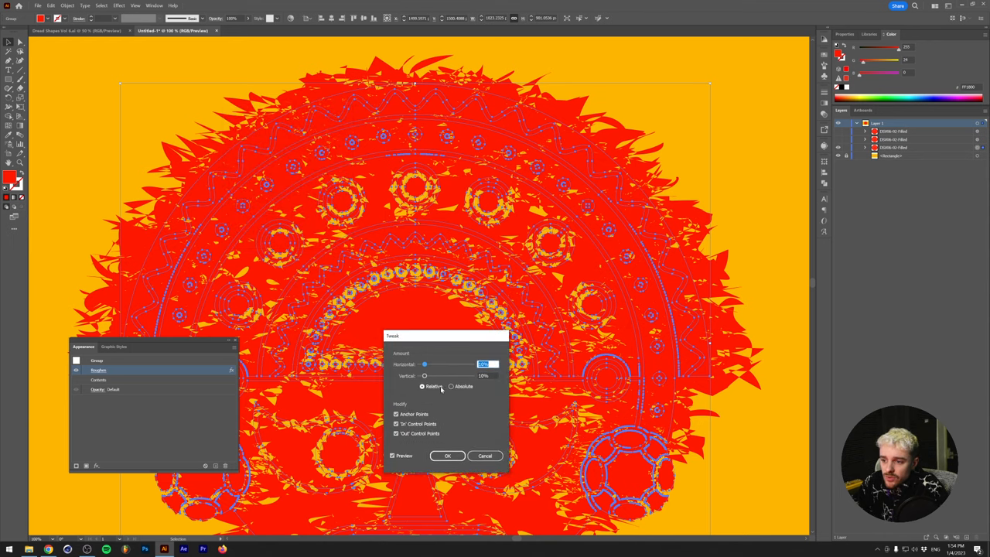
pyautogui.click(451, 387)
pyautogui.write('2')
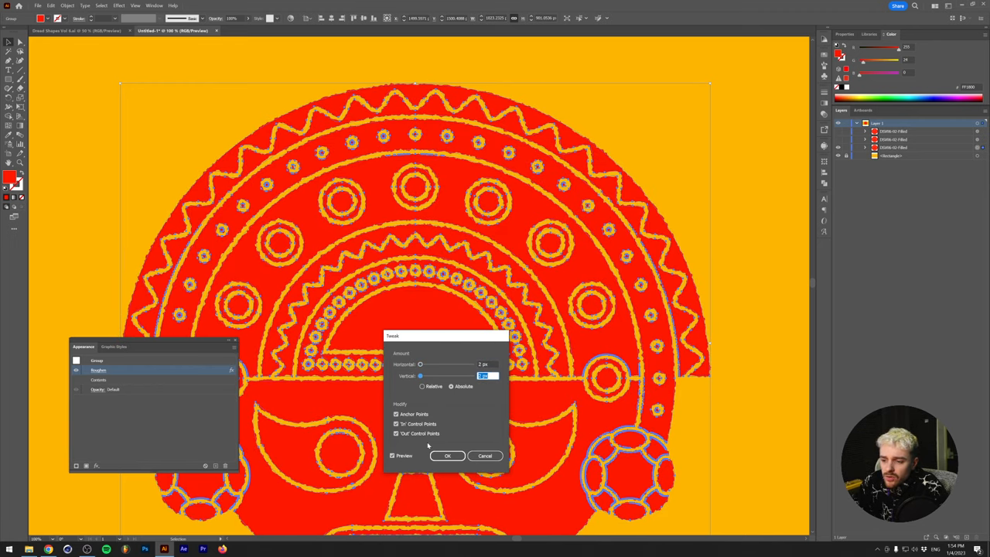
pyautogui.click(447, 454)
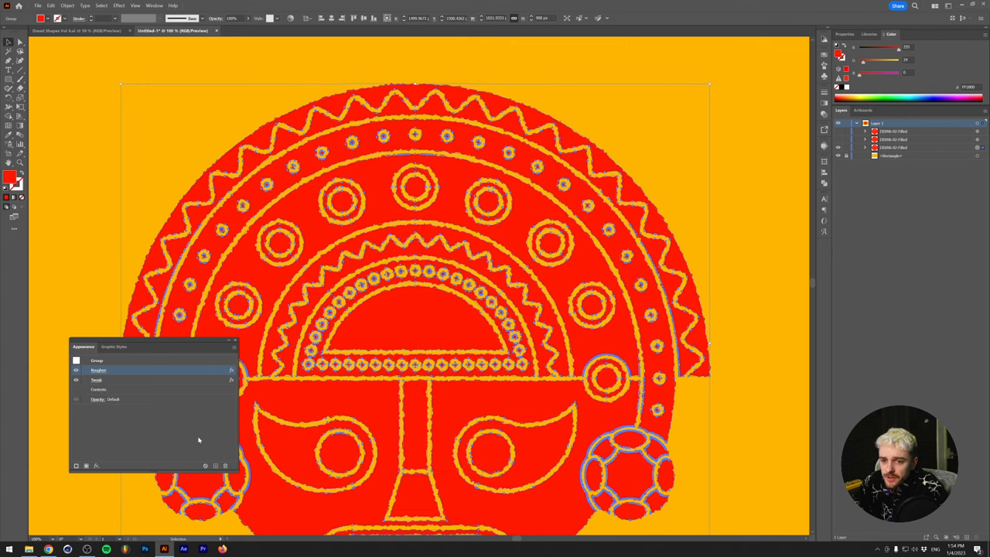
pyautogui.moveTo(120, 384)
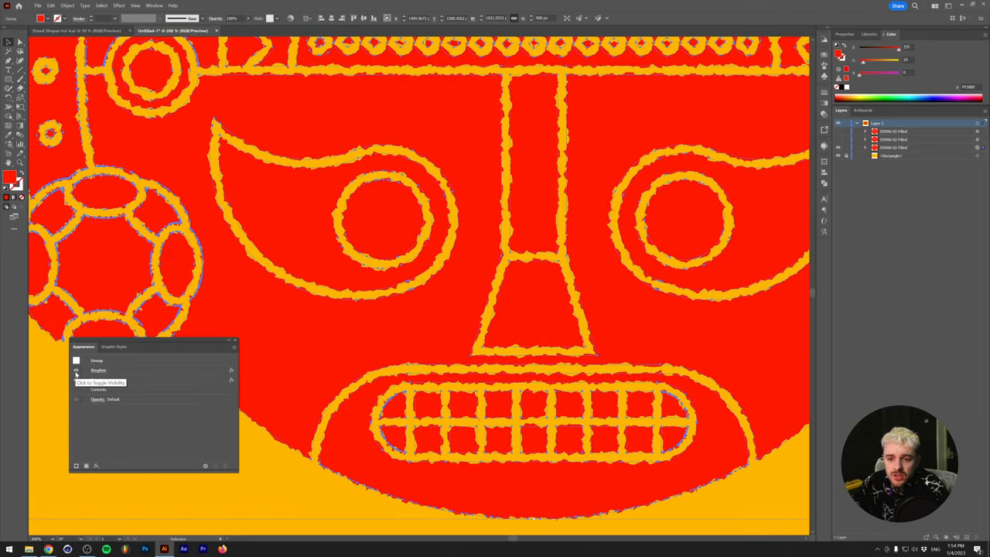
pyautogui.click(75, 371)
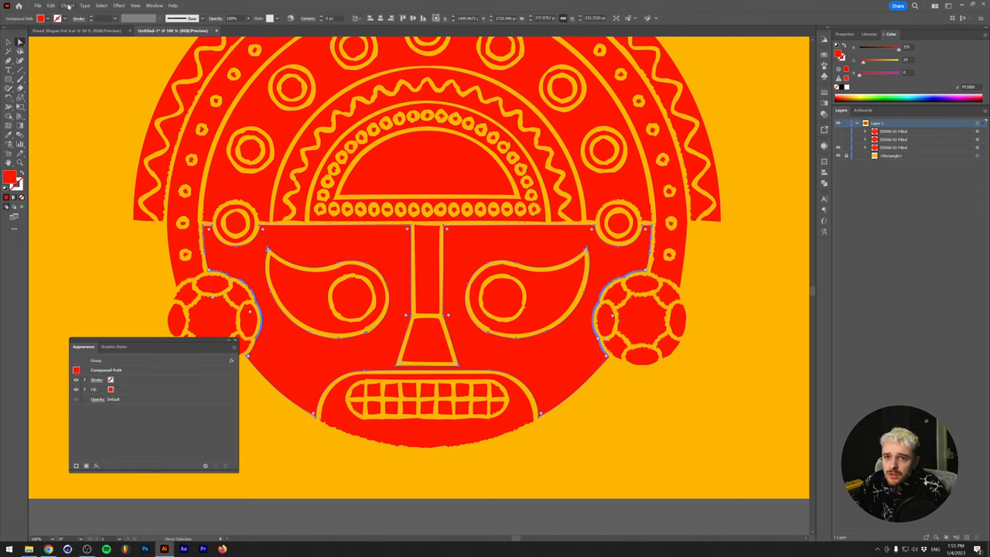
pyautogui.click(72, 6)
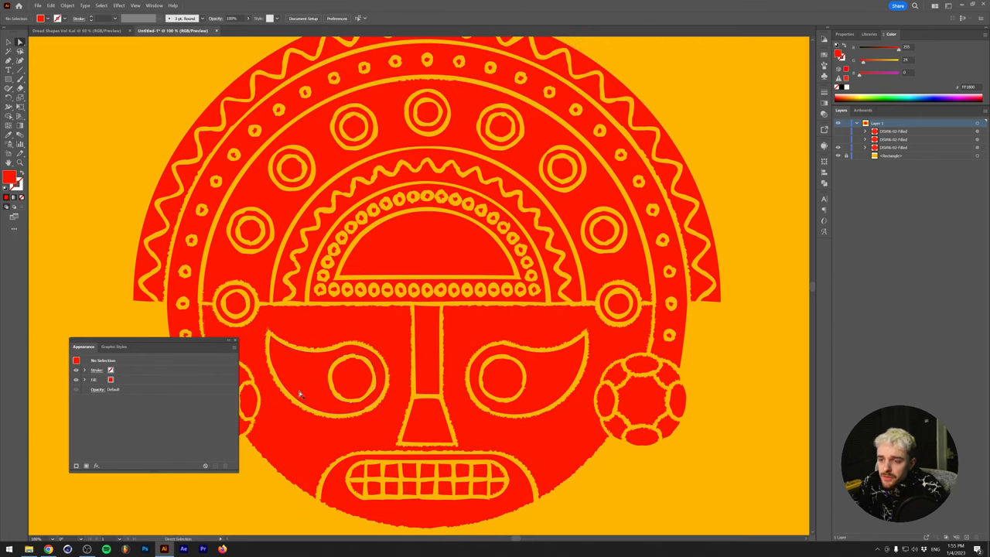
pyautogui.moveTo(337, 424)
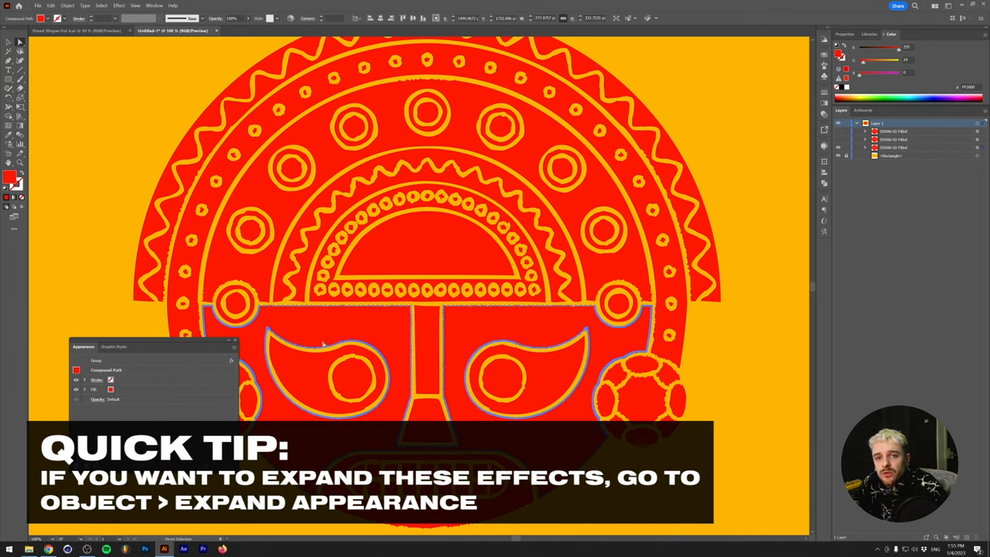
pyautogui.click(111, 303)
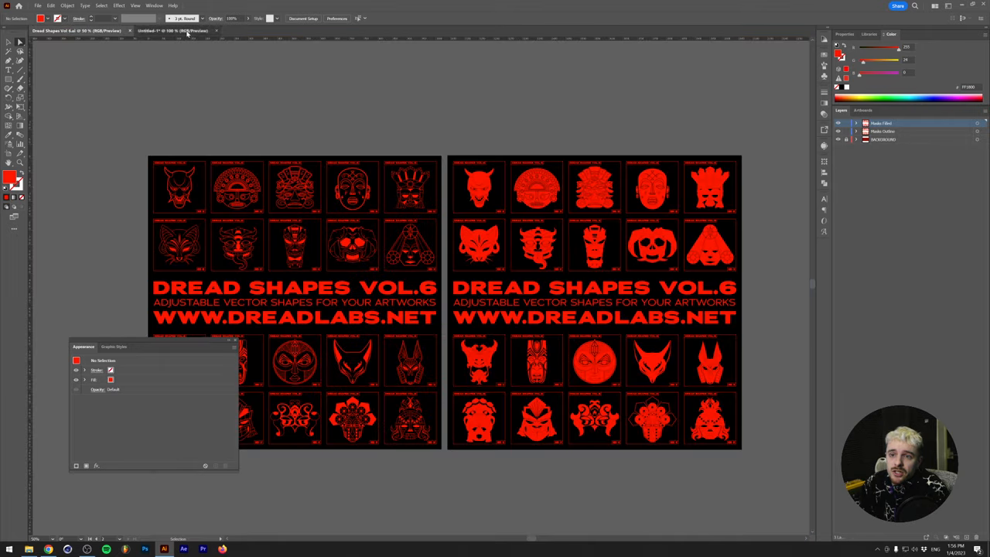
pyautogui.click(170, 31)
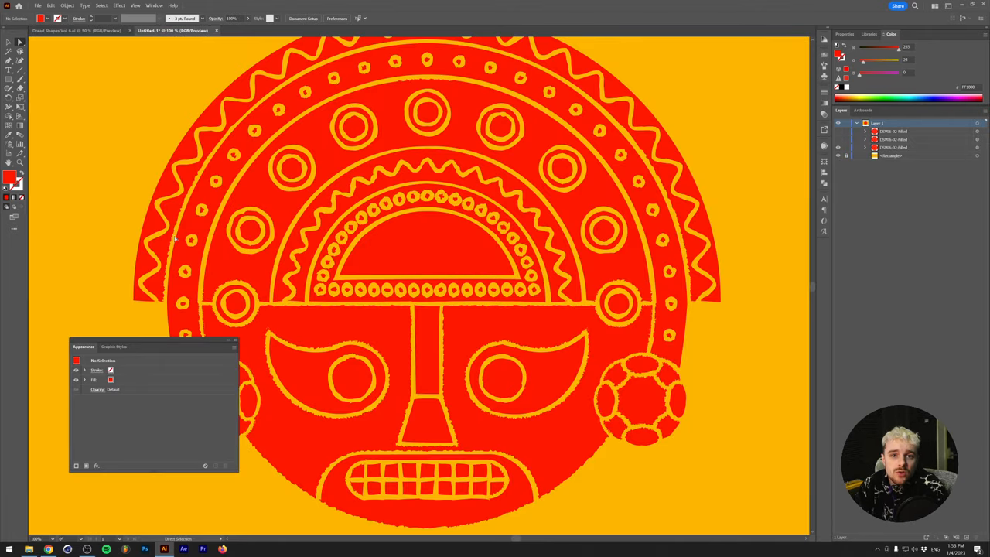